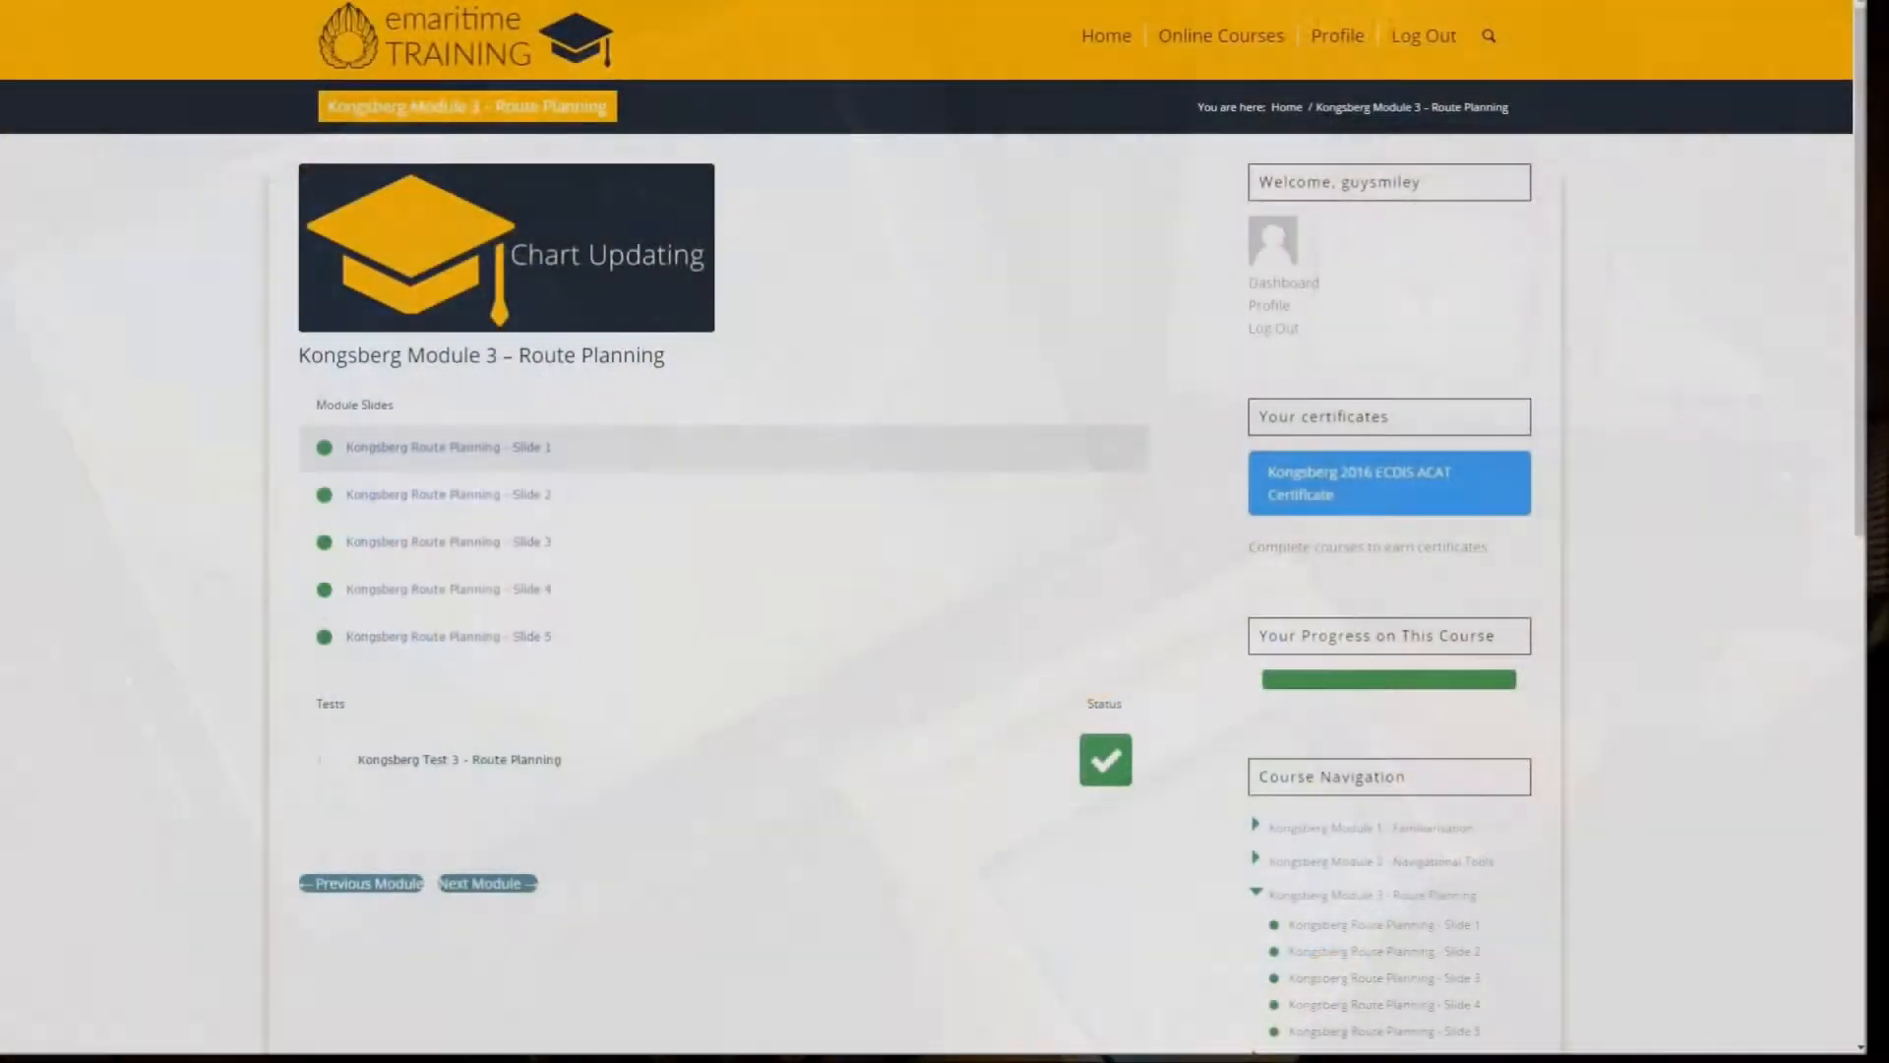
pyautogui.moveTo(447, 542)
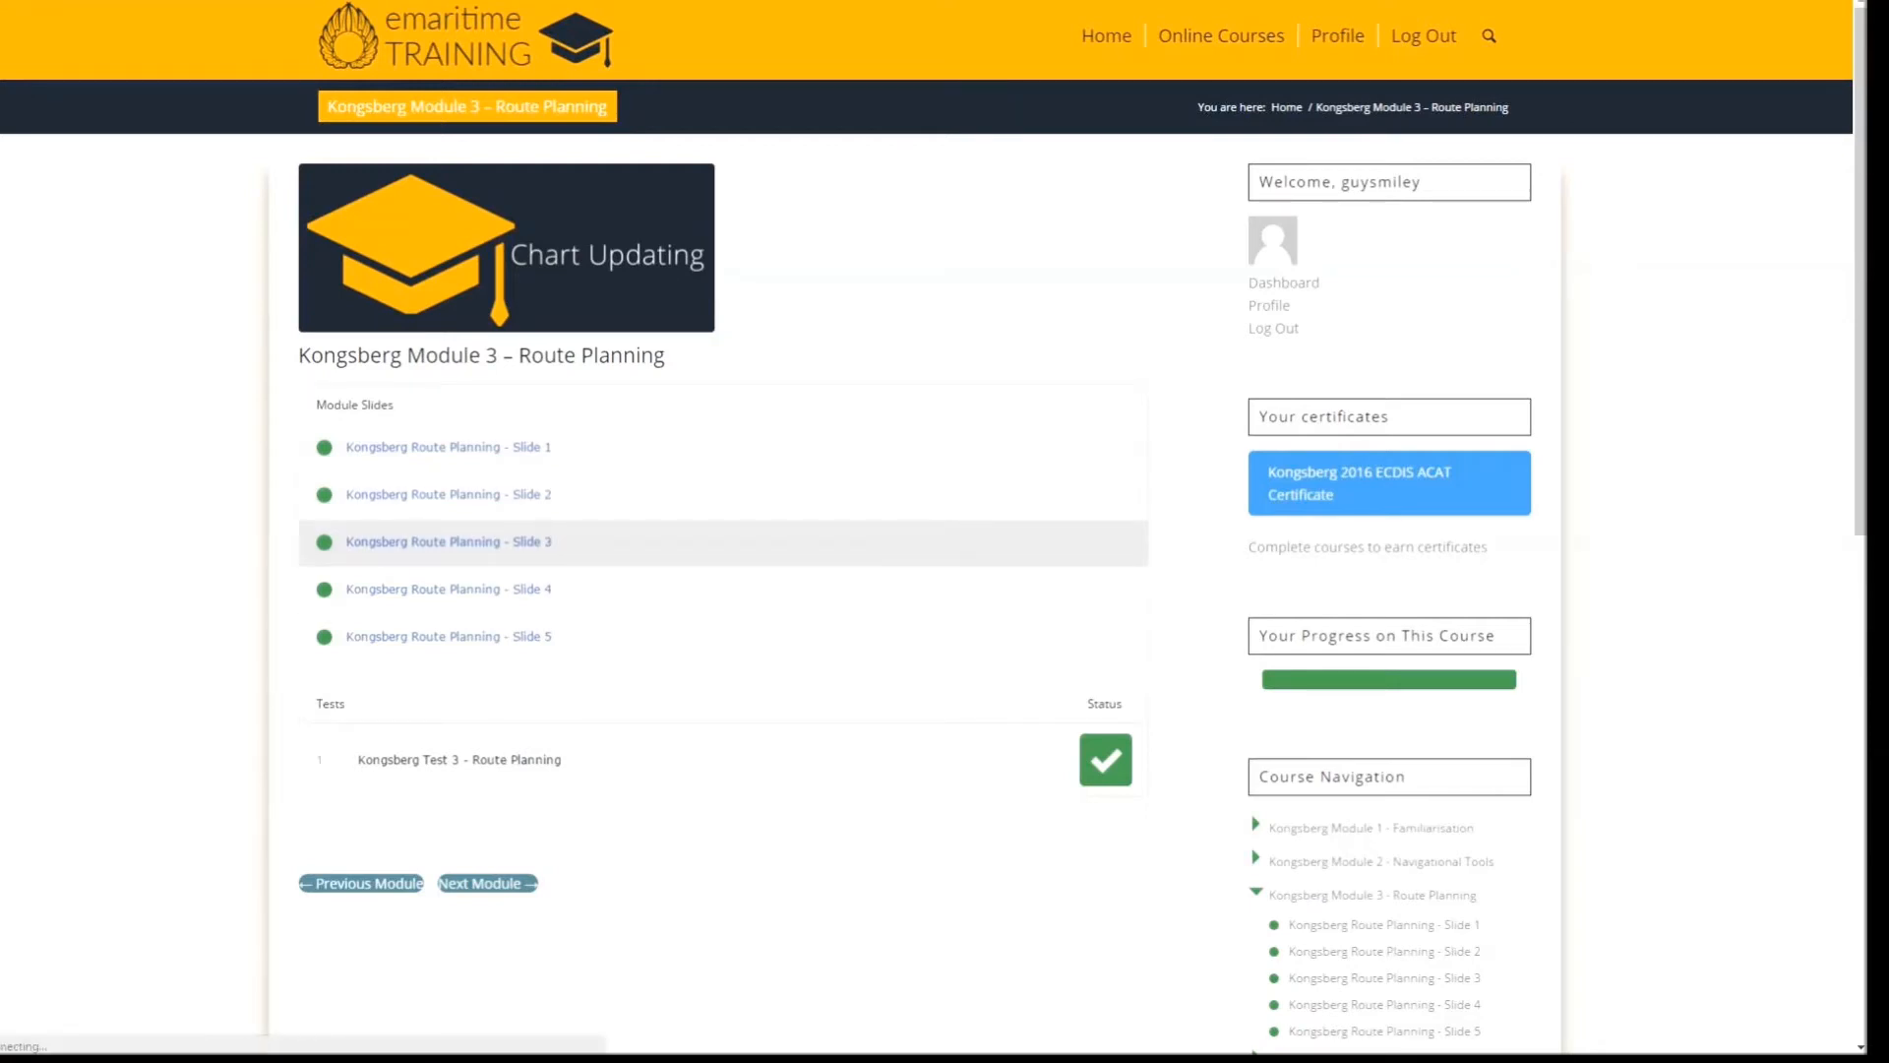
# Open Kongsberg Route Planning Slide 3, 'Adding Information Overlay'
pyautogui.click(447, 541)
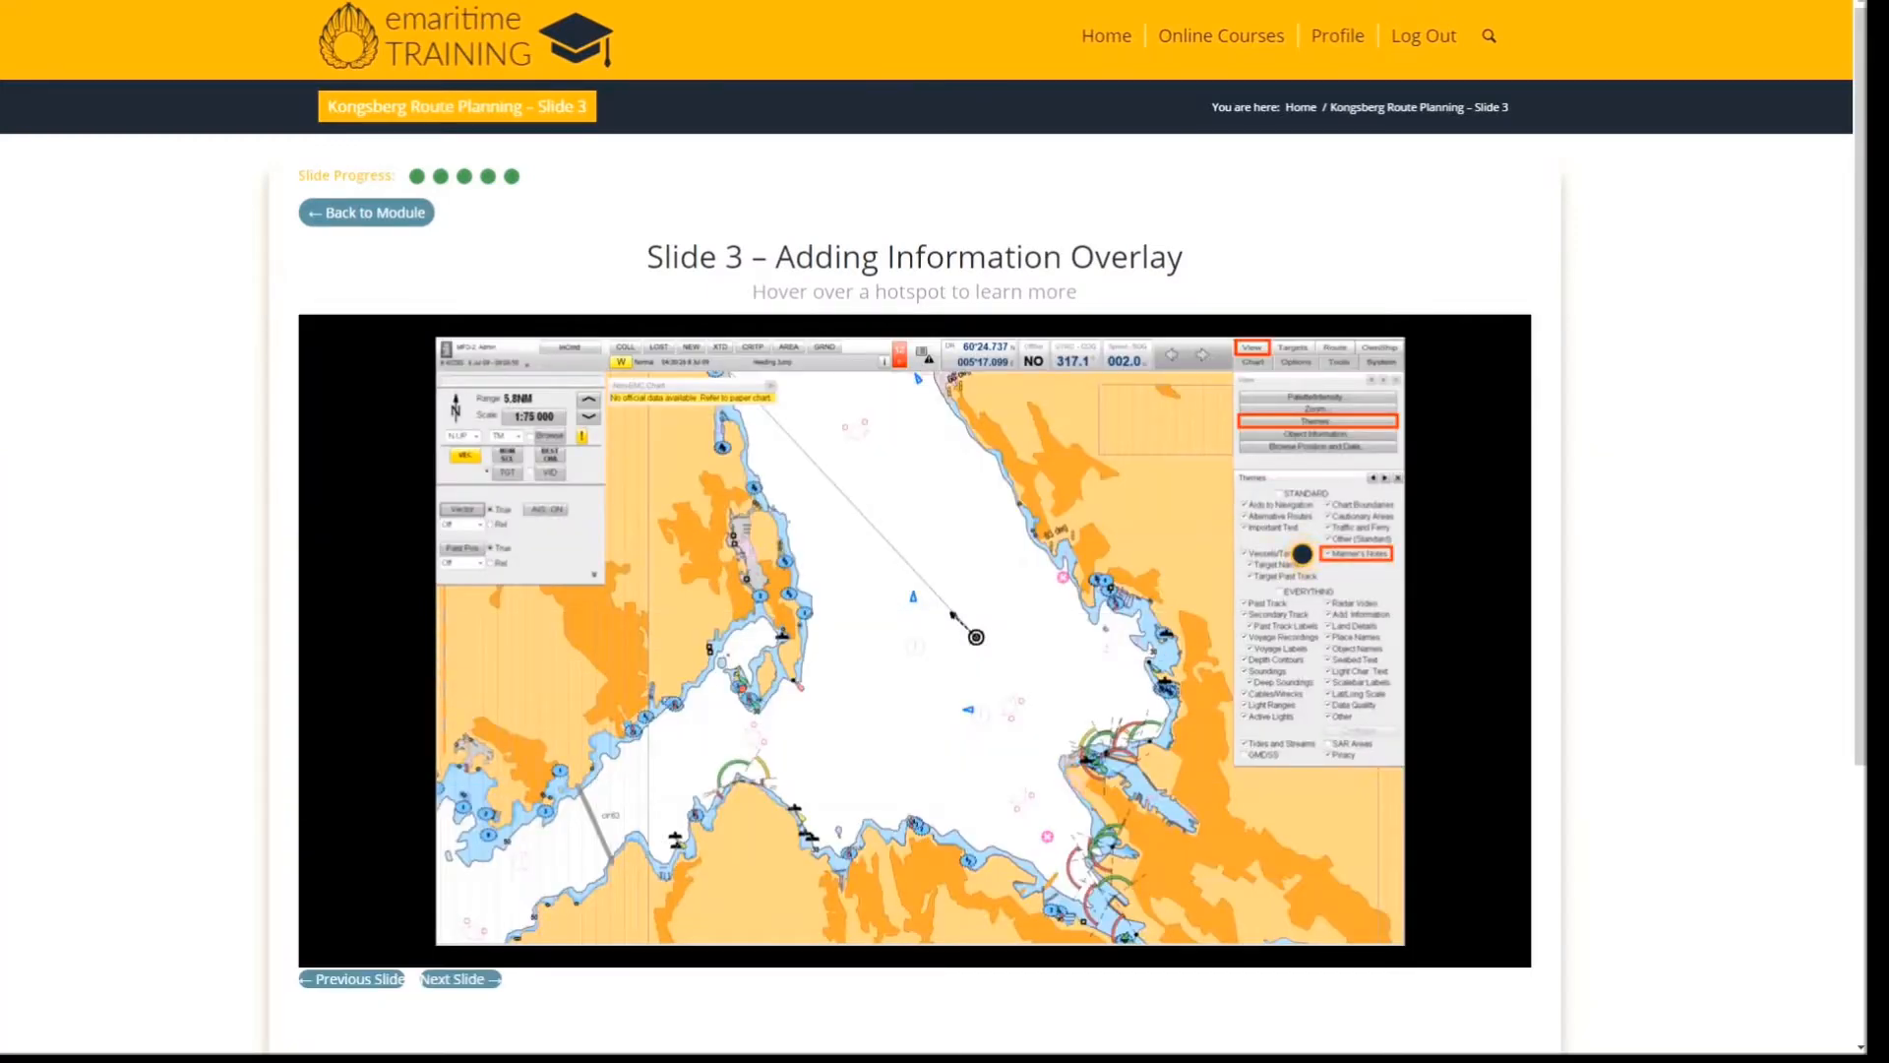
pyautogui.moveTo(1357, 553)
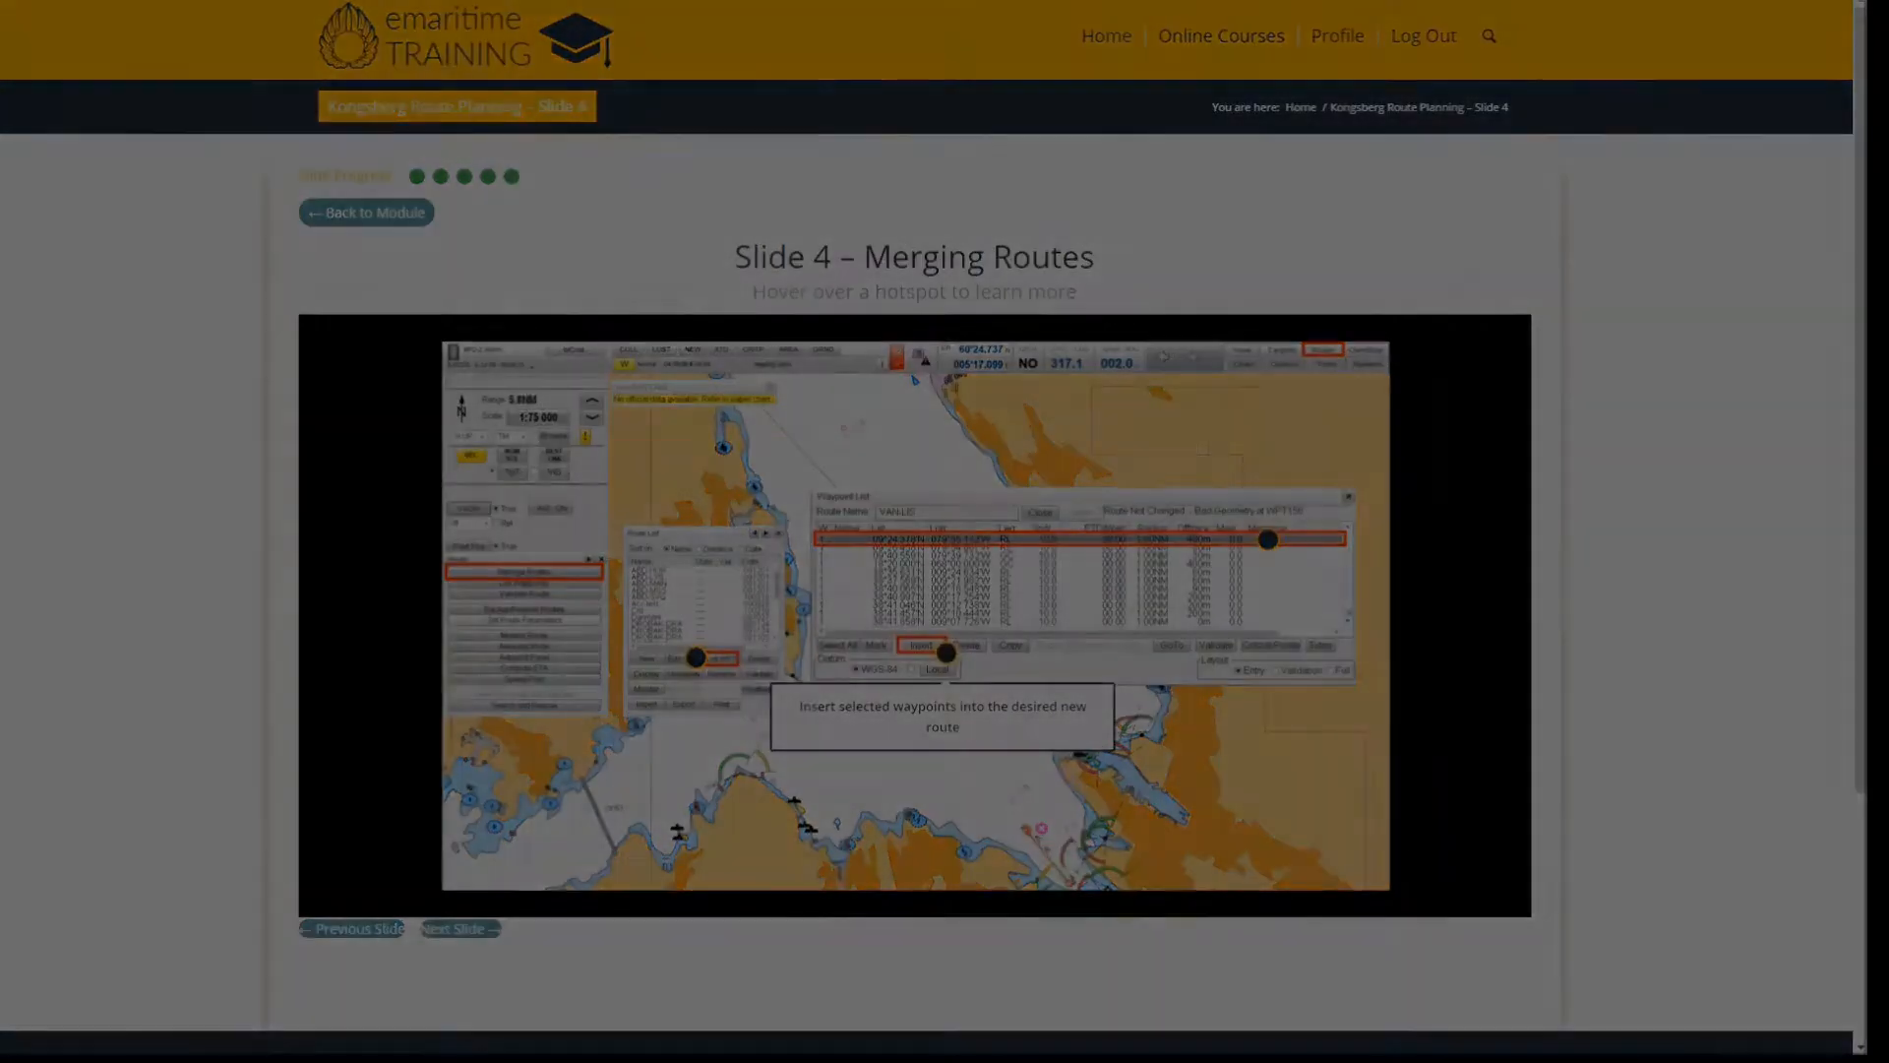
# Go to the Manager Profile and scroll to HULL 2 - MV Brazil's course reports
pyautogui.click(1336, 36)
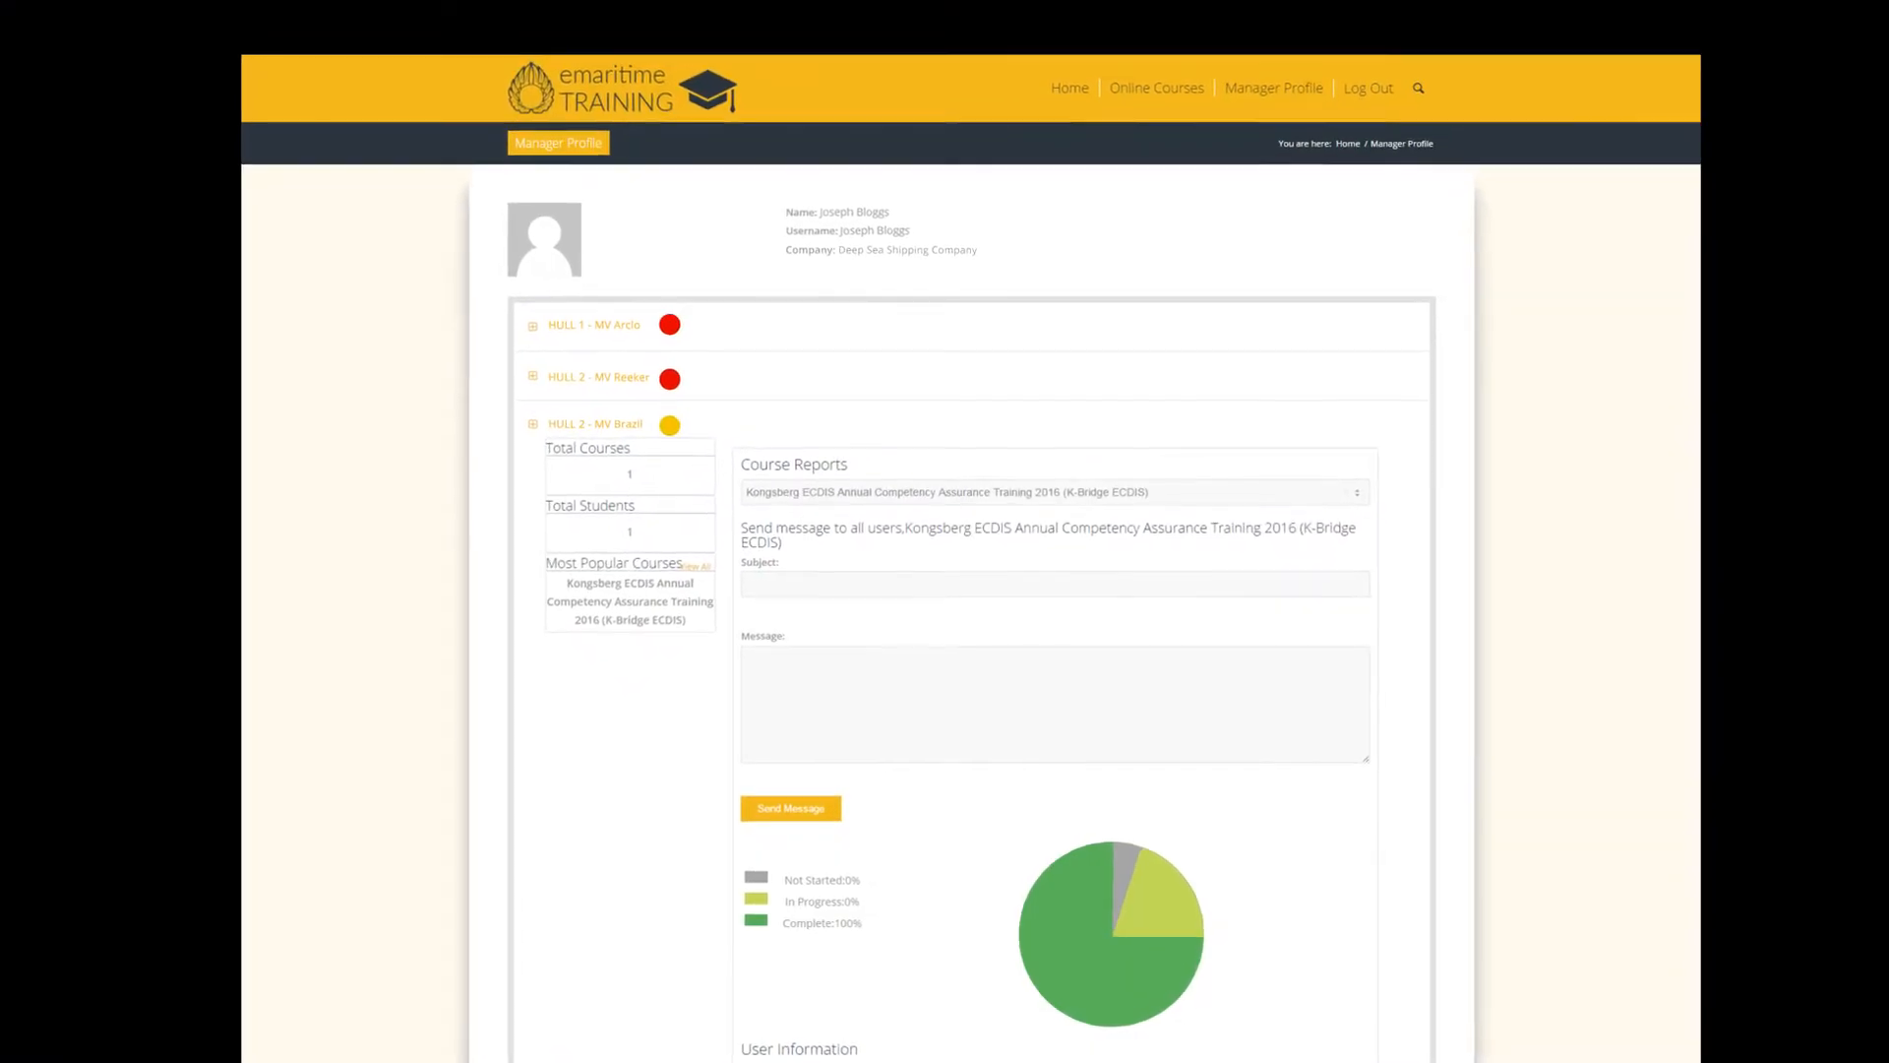
pyautogui.scroll(3)
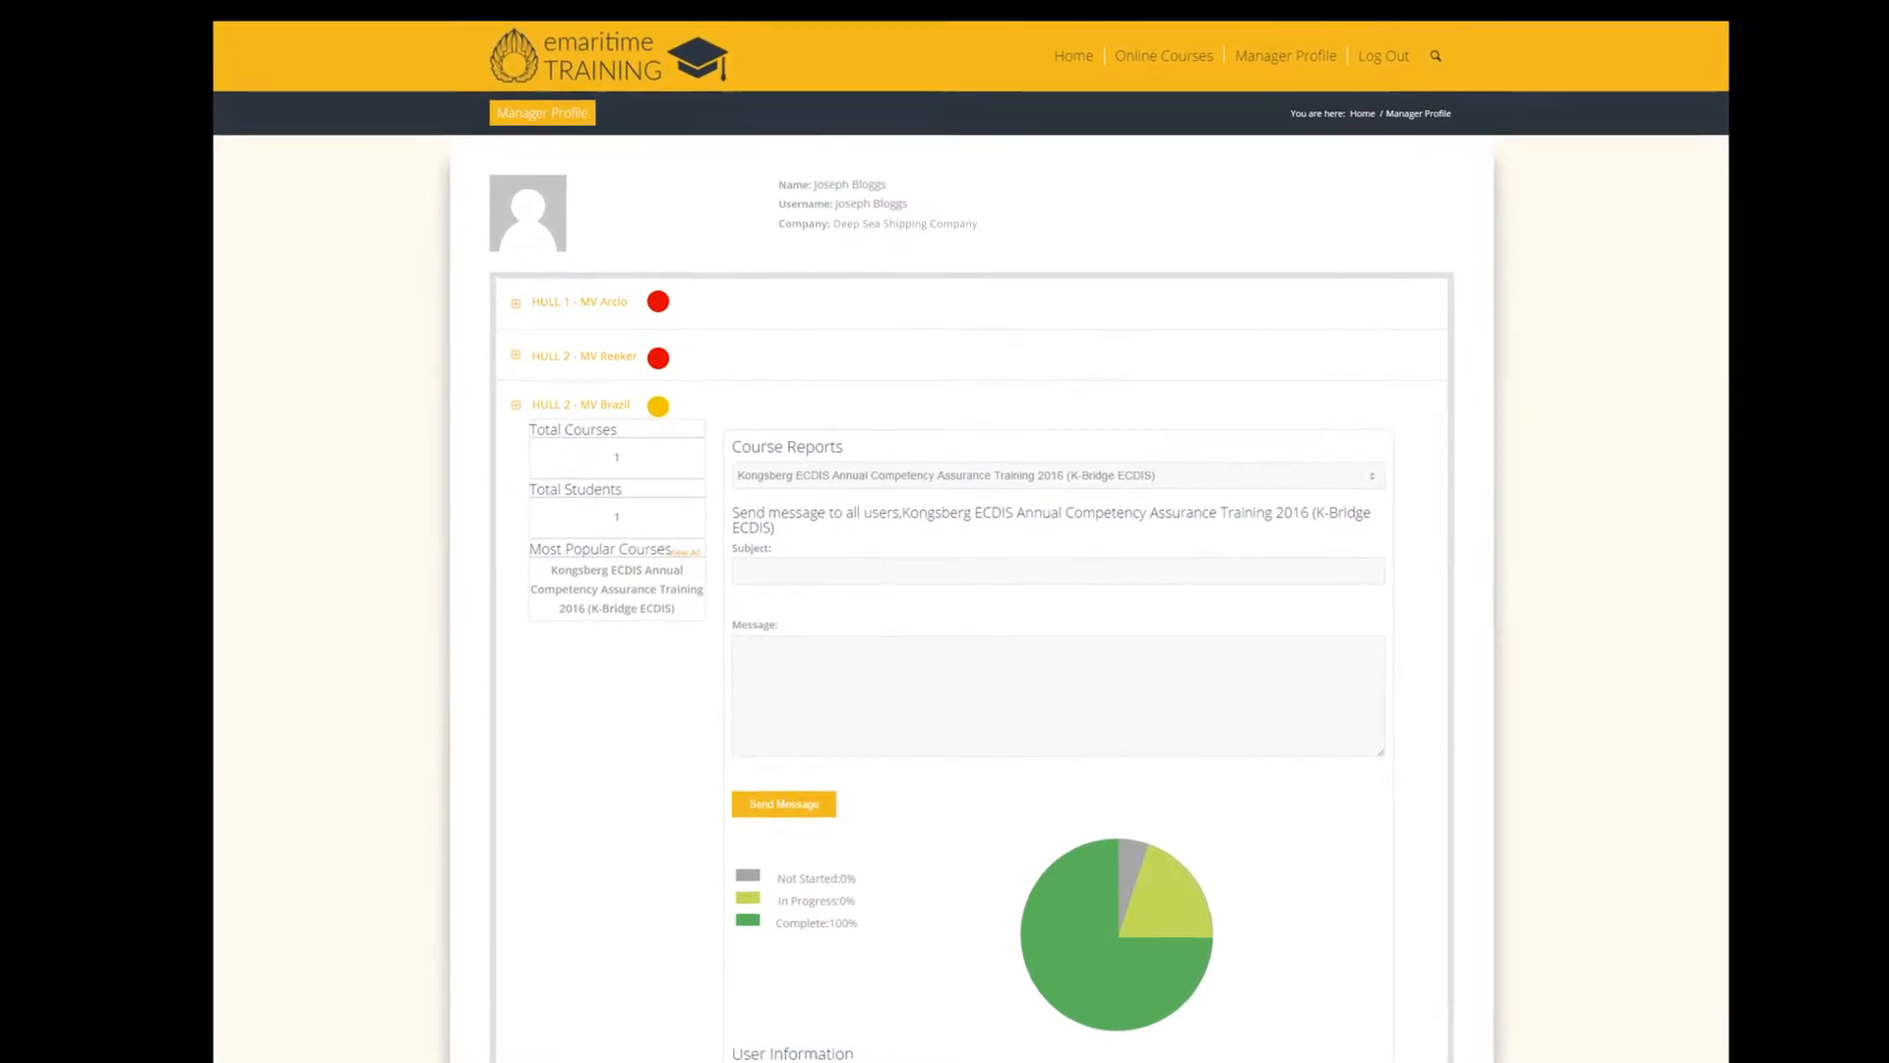
pyautogui.scroll(3)
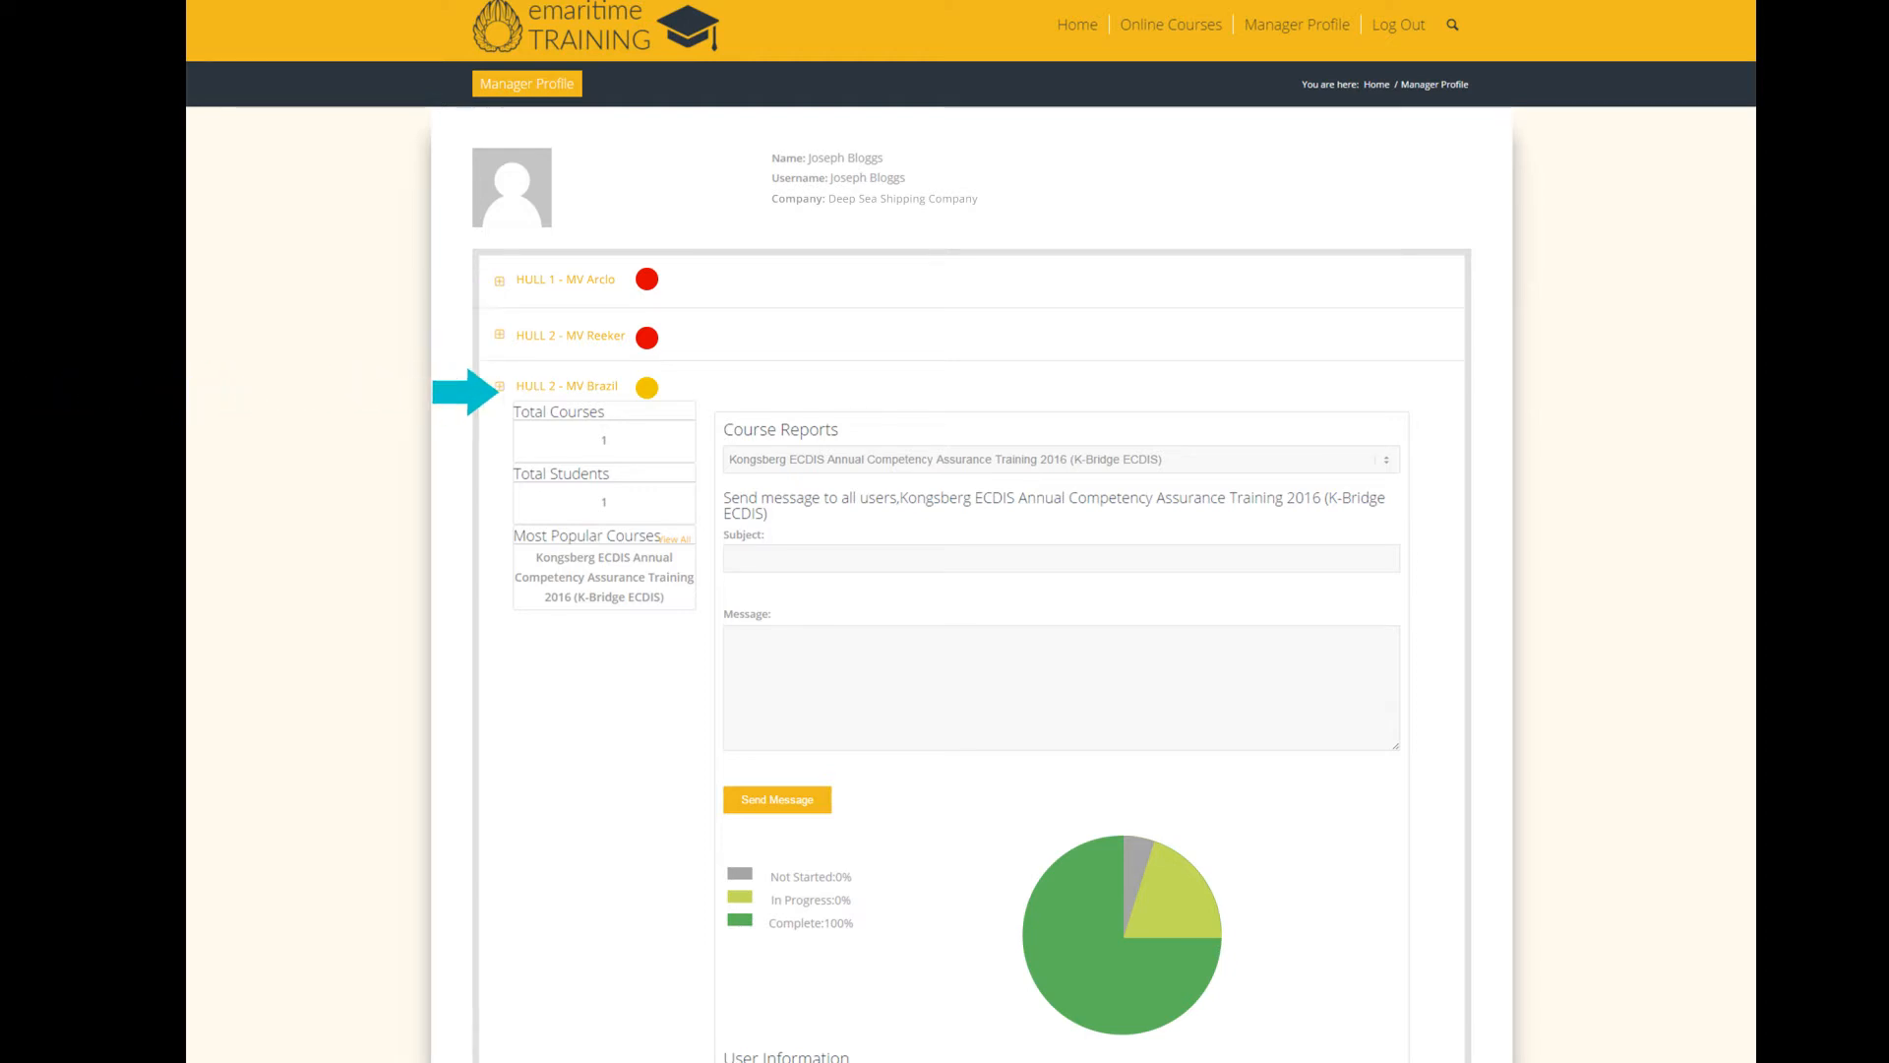
pyautogui.scroll(-3)
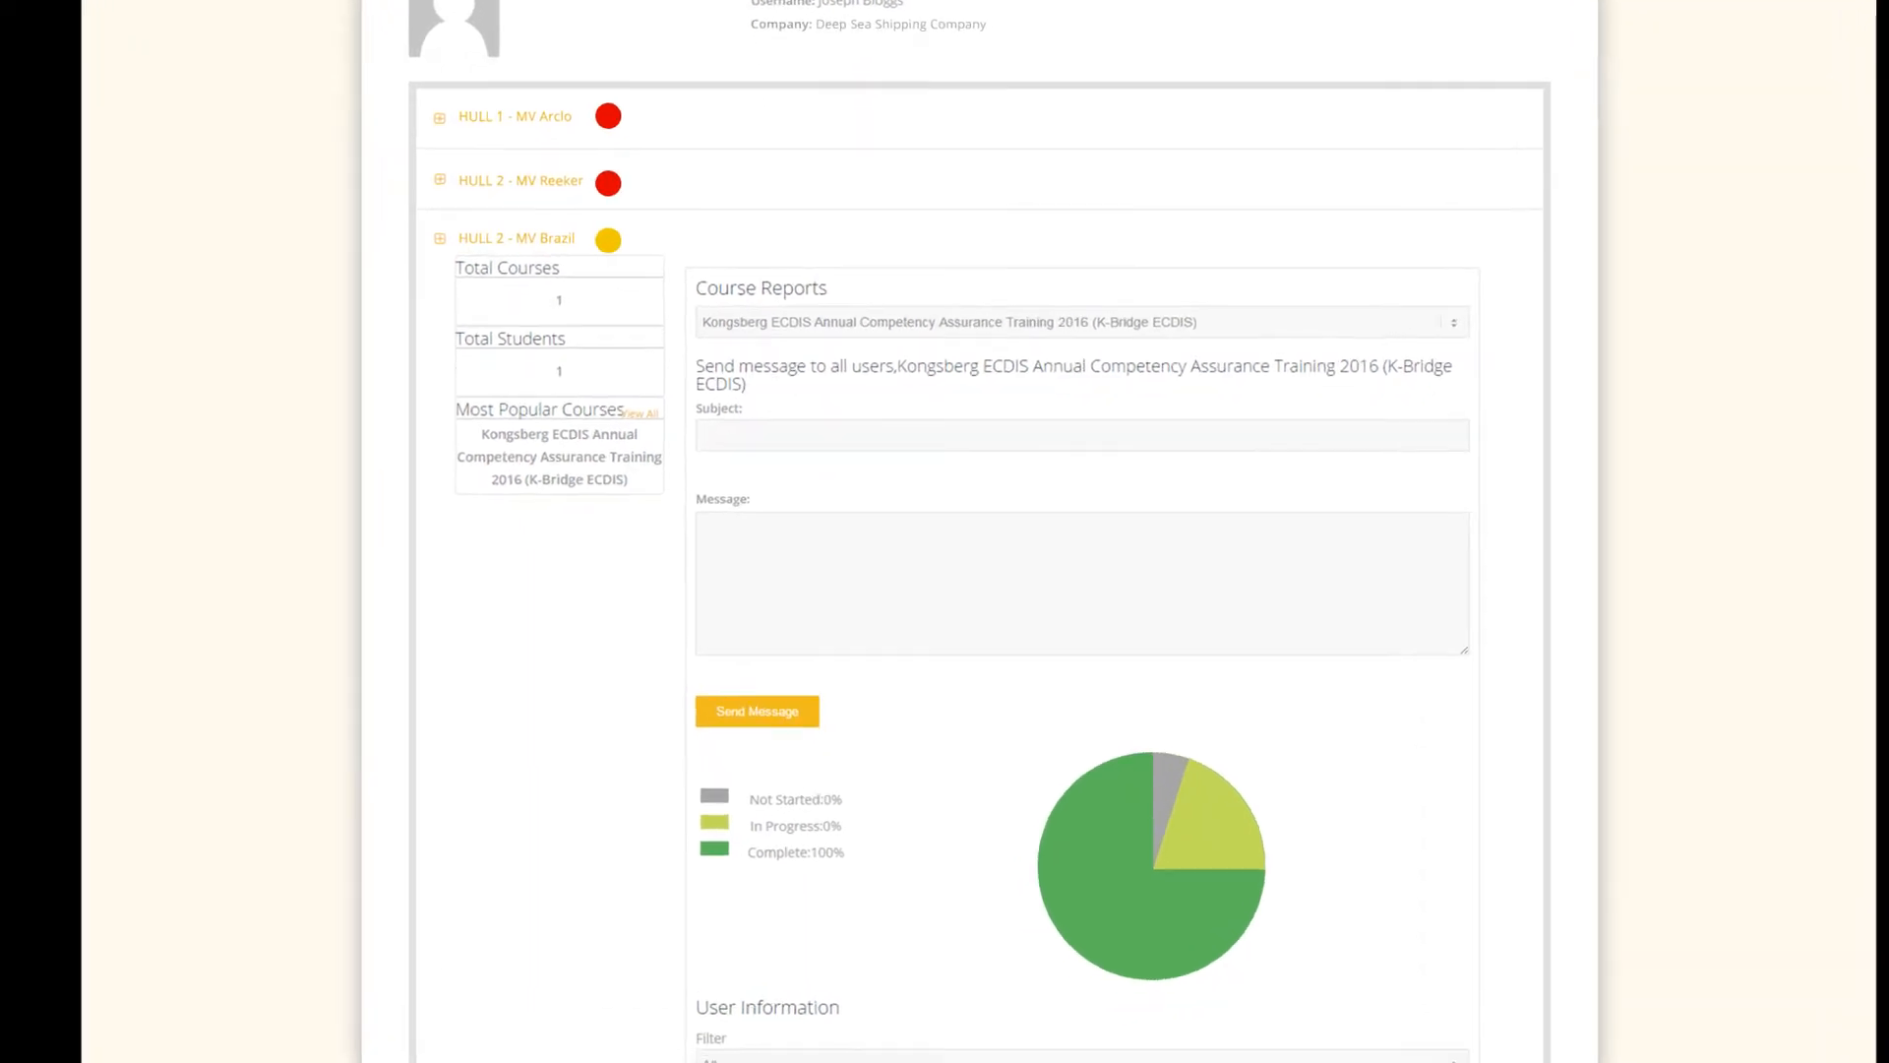
pyautogui.scroll(-3)
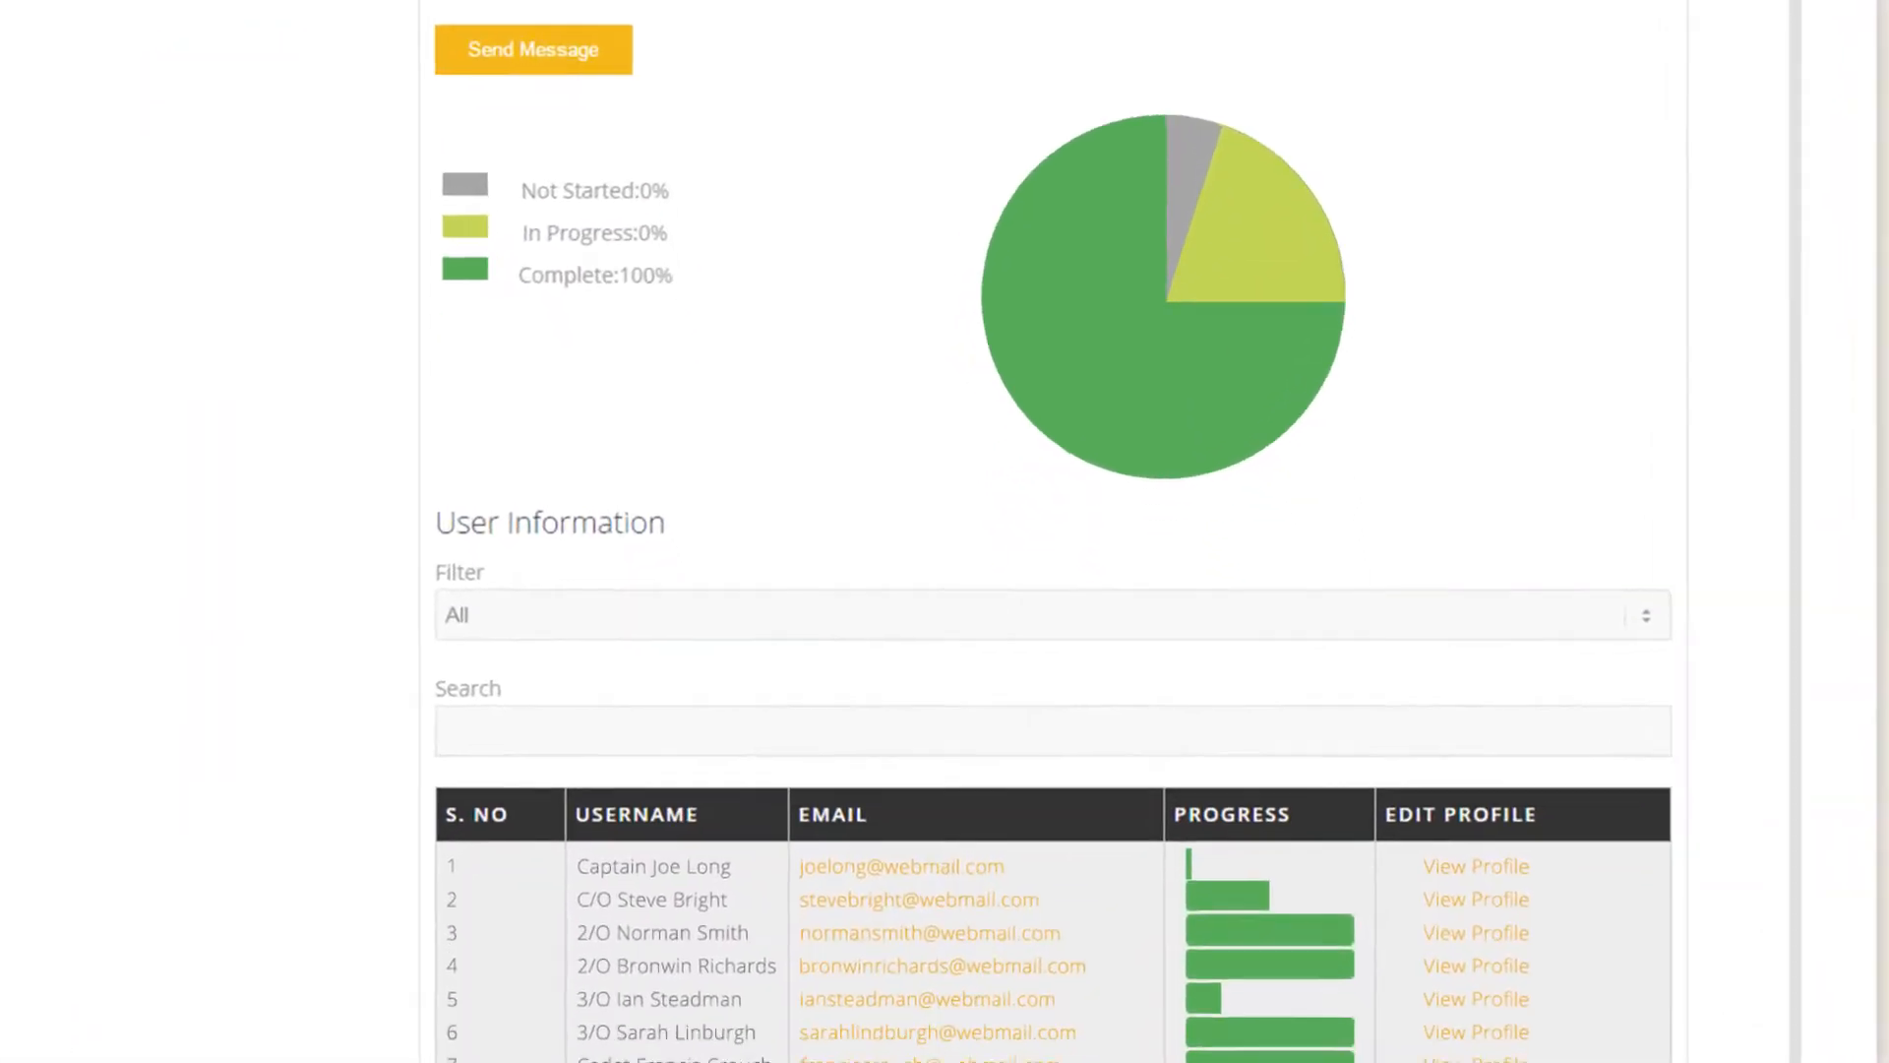
pyautogui.scroll(-3)
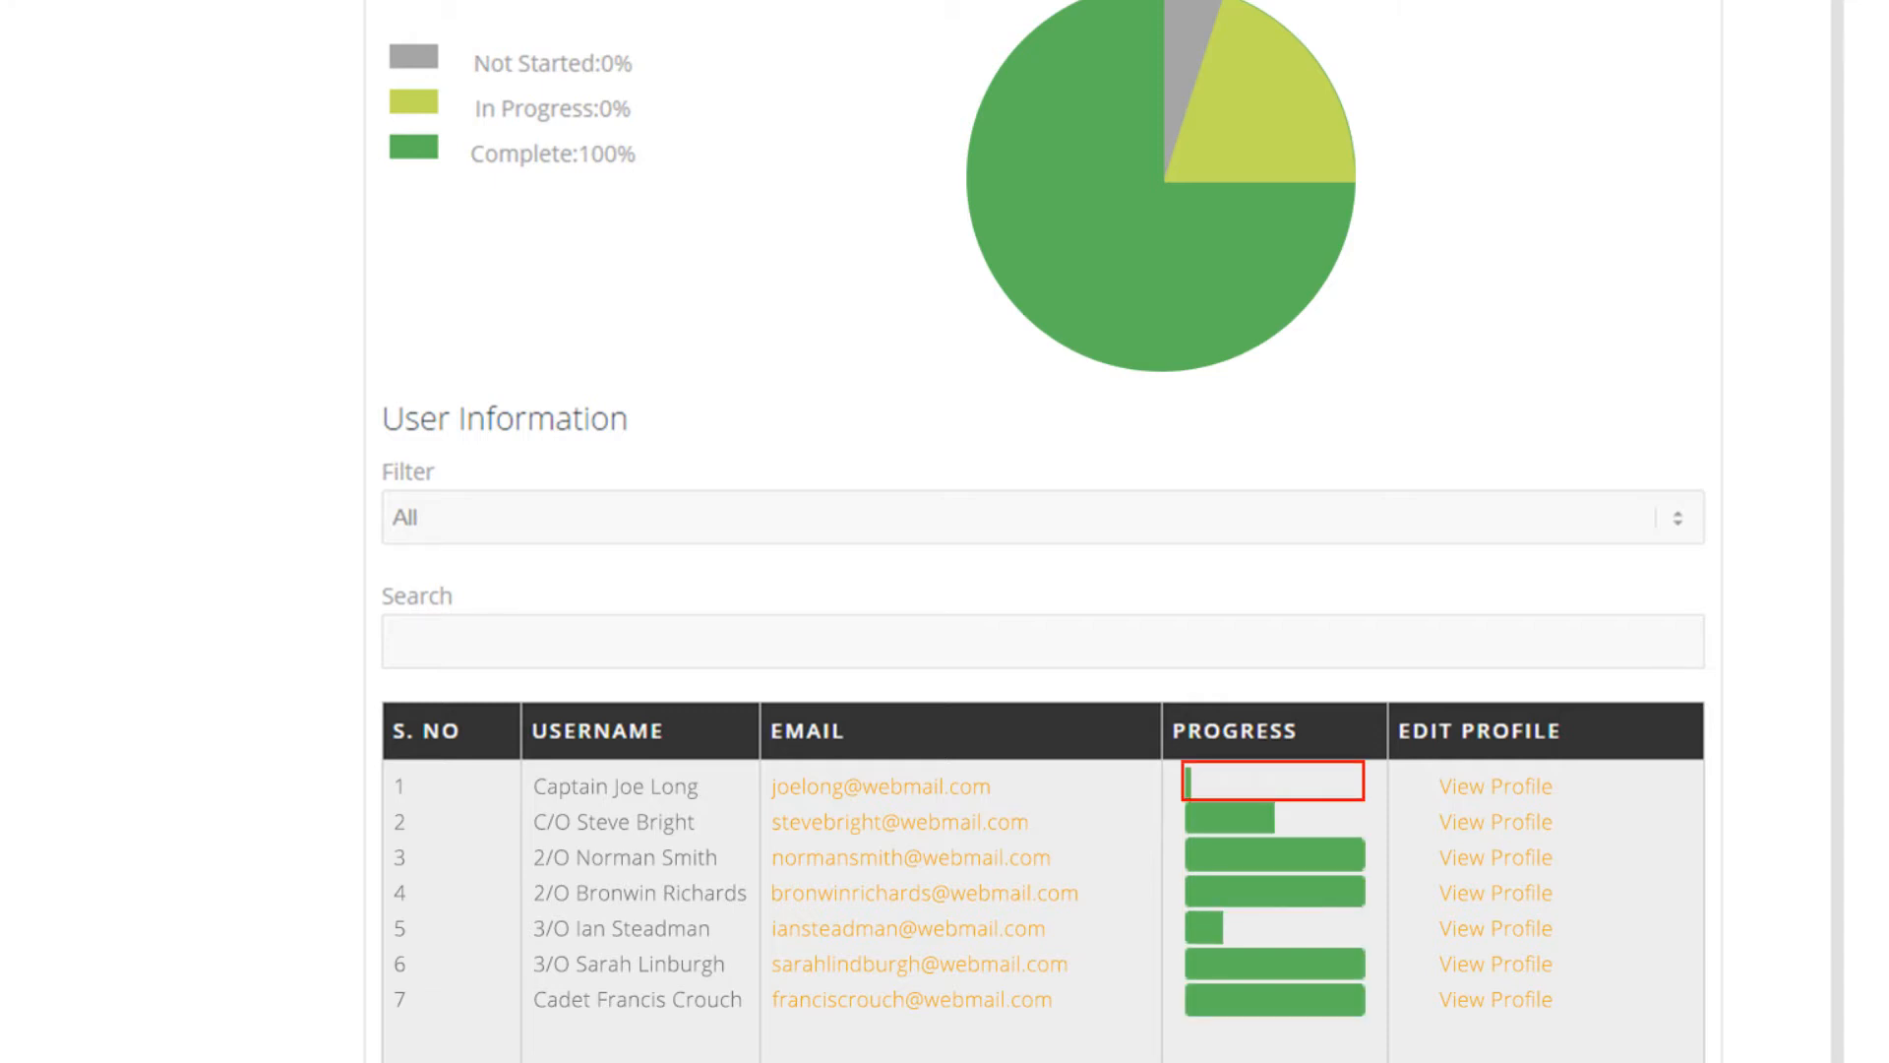
pyautogui.scroll(-3)
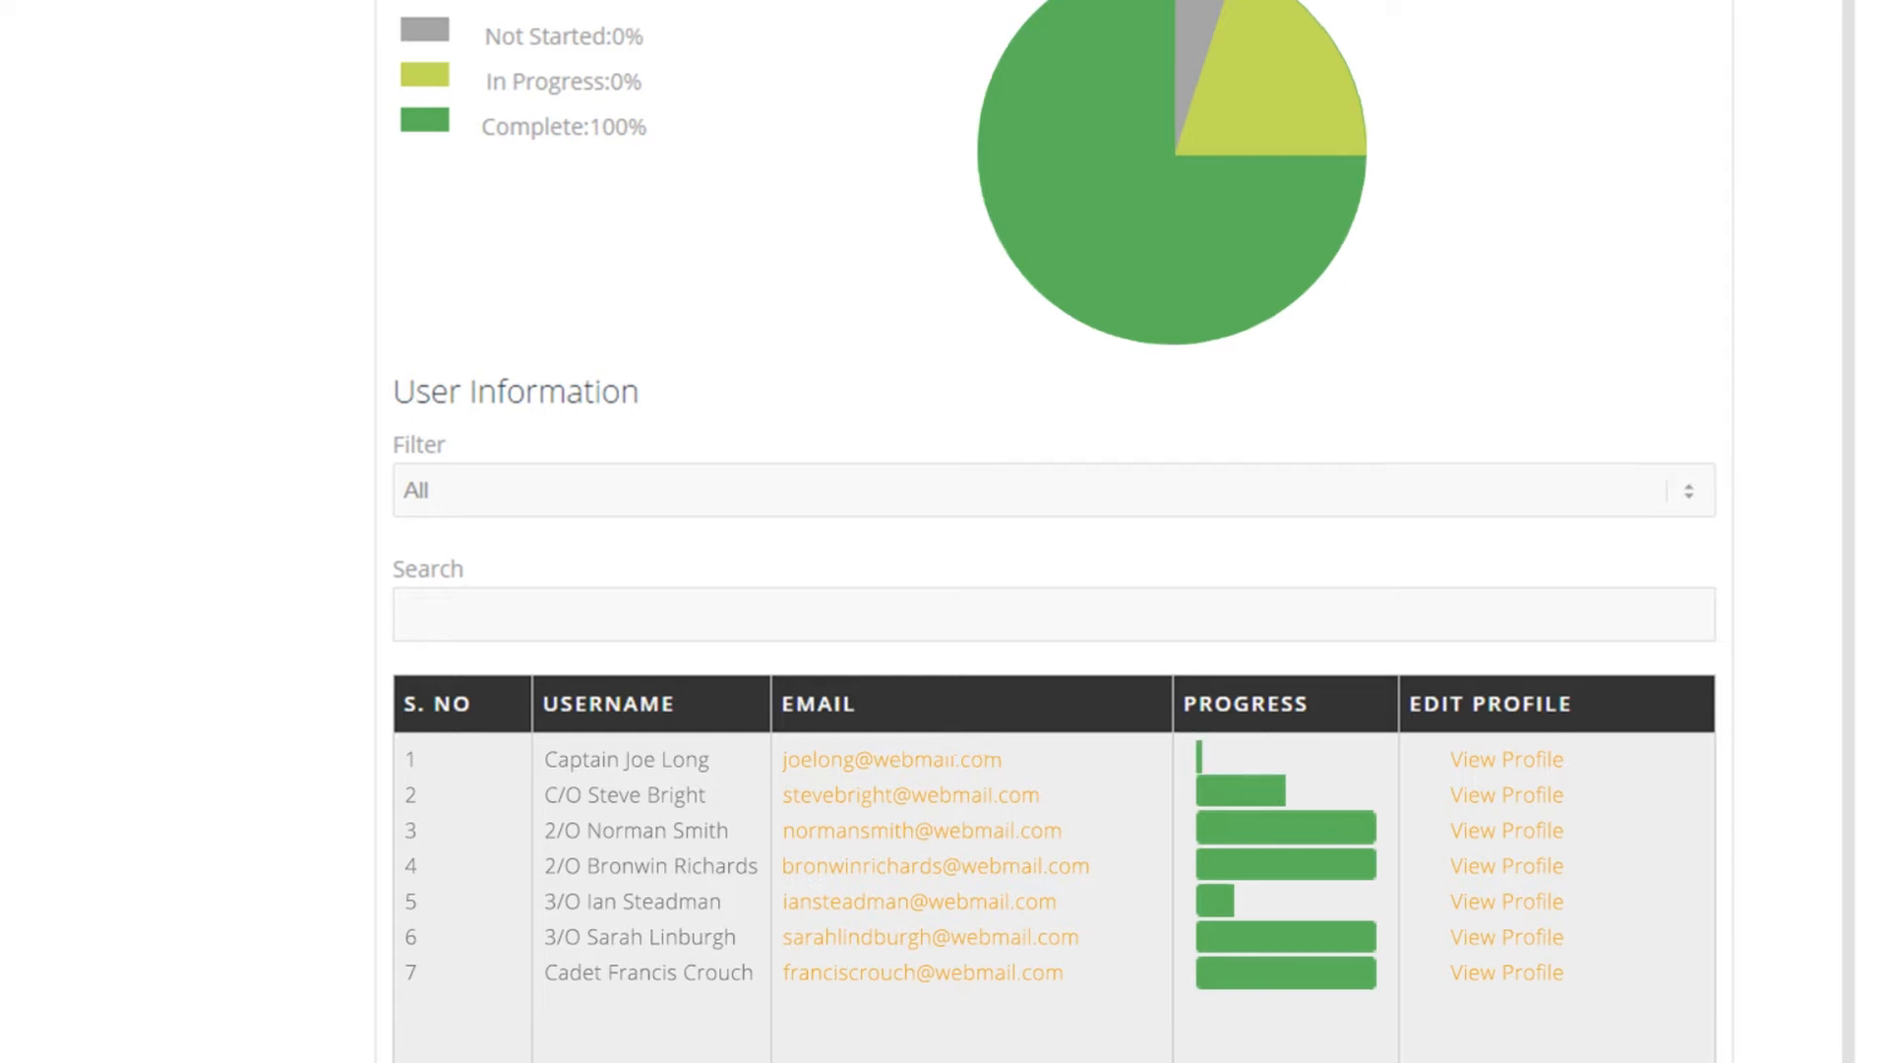
pyautogui.scroll(-3)
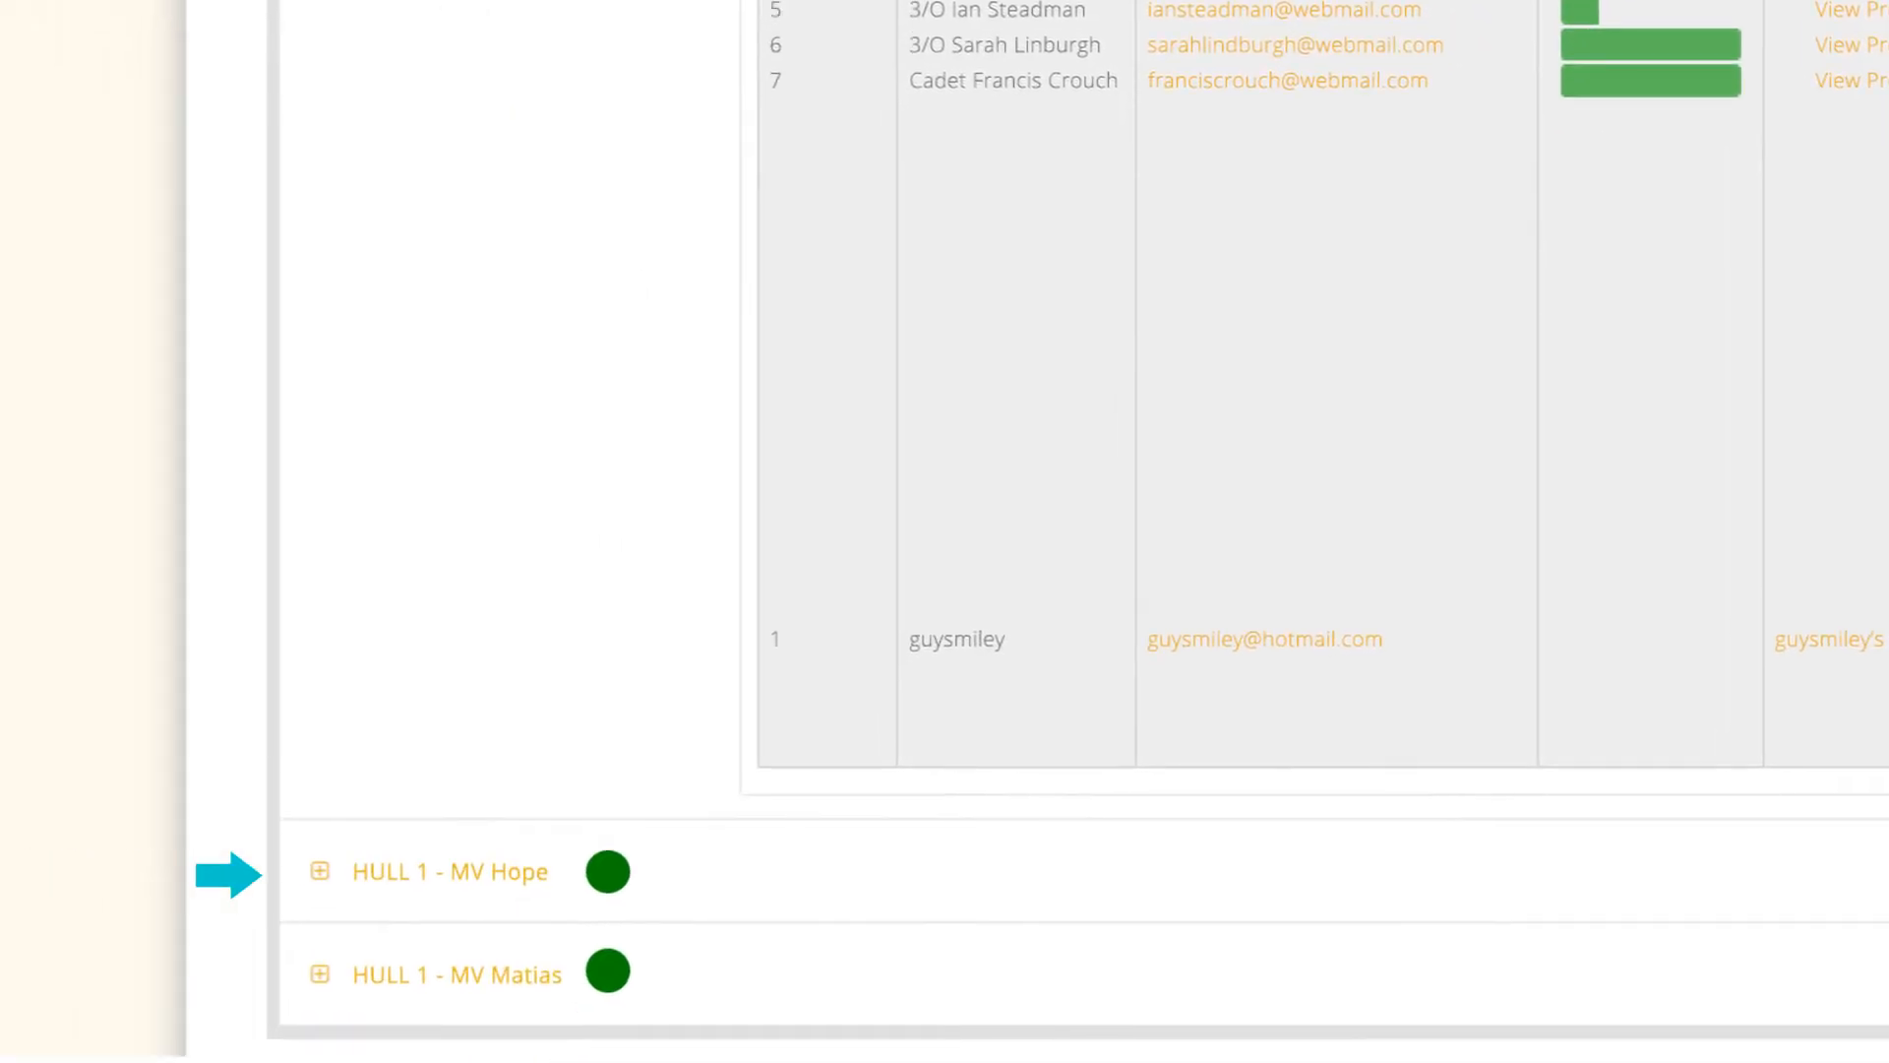